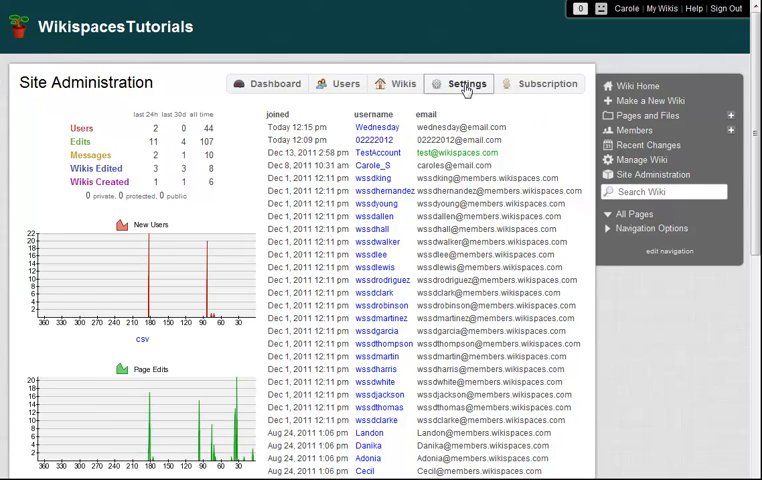
Open the Settings tab of Site Administration to show Users & Privacy
{"action": "left_click", "coordinate": [333, 84]}
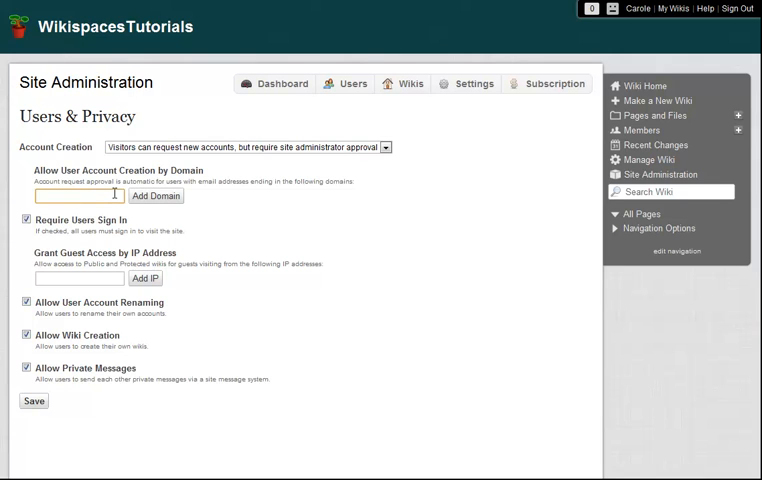
Add the domain wikispaces_isd.edu to the Allow User Account Creation by Domain list
{"action": "type", "text": "wikispaces_isd.edu"}
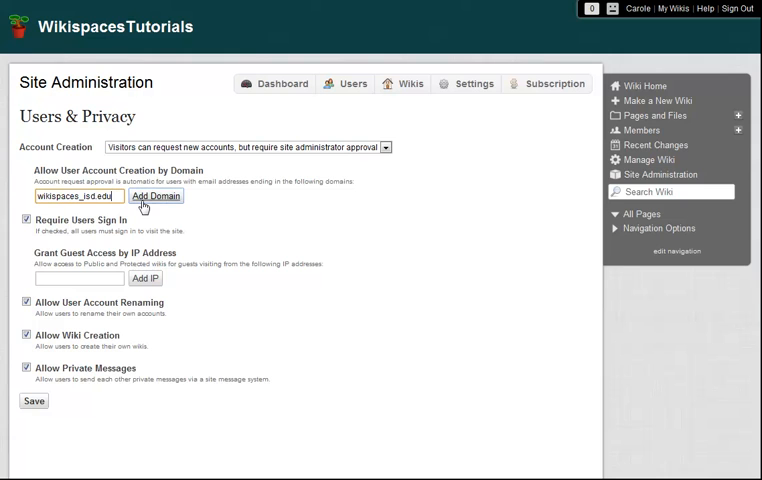
{"action": "left_click", "coordinate": [156, 196]}
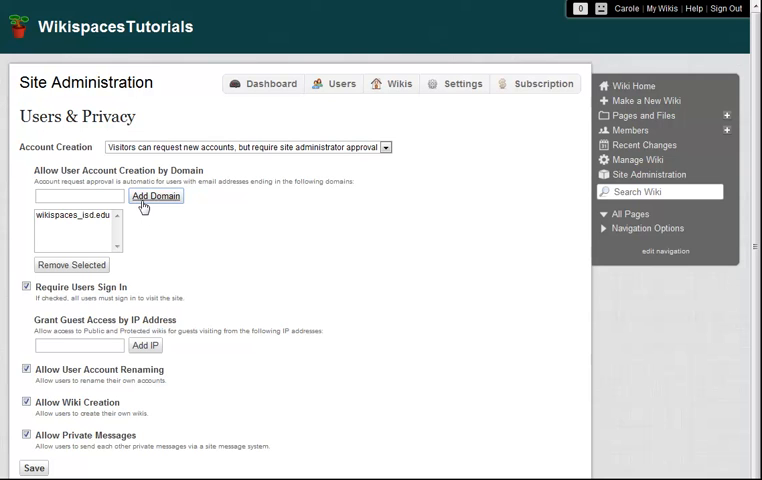
{"action": "left_click", "coordinate": [390, 147]}
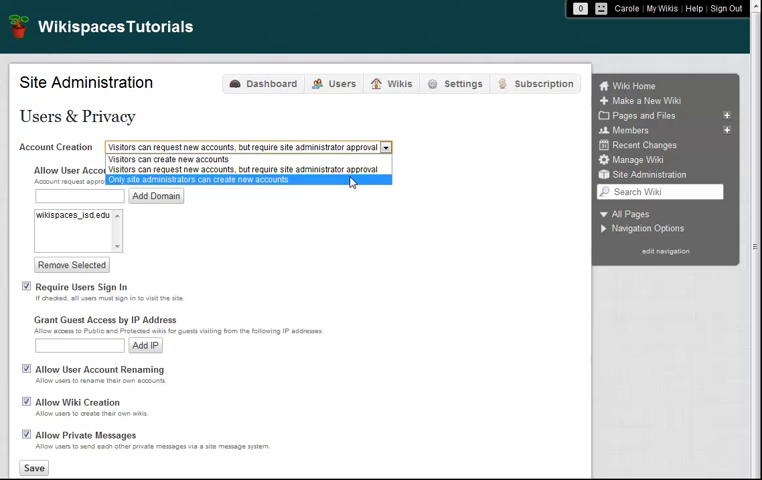
Choose 'Only site administrators can create new accounts' and untick Require Users Sign In
{"action": "left_click", "coordinate": [247, 180]}
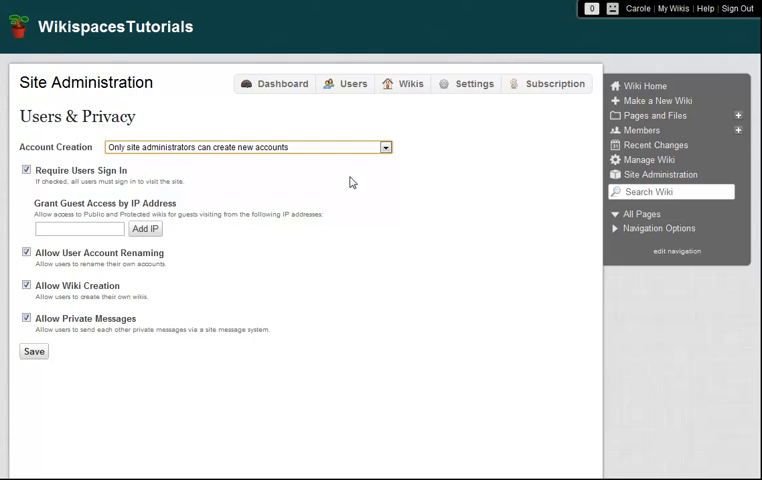
{"action": "left_click", "coordinate": [26, 169]}
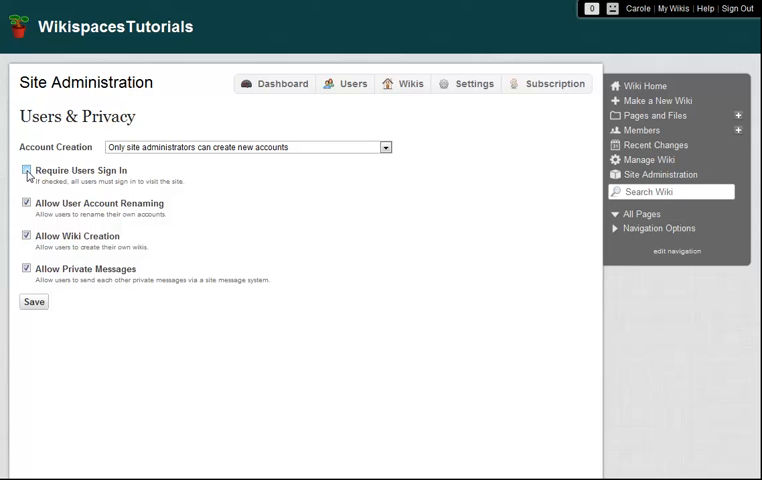
Re-enable Require Users Sign In and save the Users & Privacy settings
{"action": "left_click", "coordinate": [27, 171]}
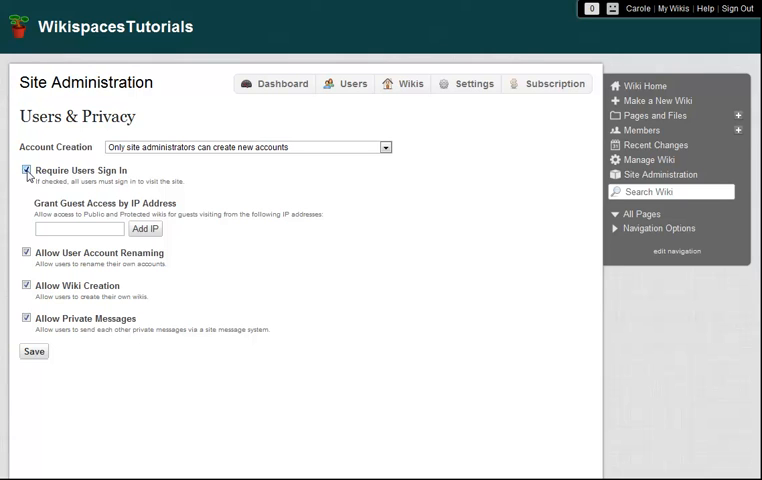
{"action": "left_click", "coordinate": [26, 169]}
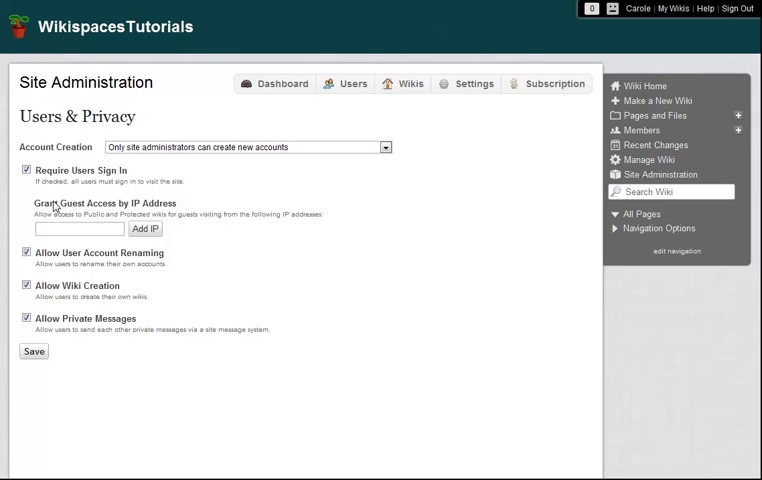
{"action": "mouse_move", "coordinate": [60, 210]}
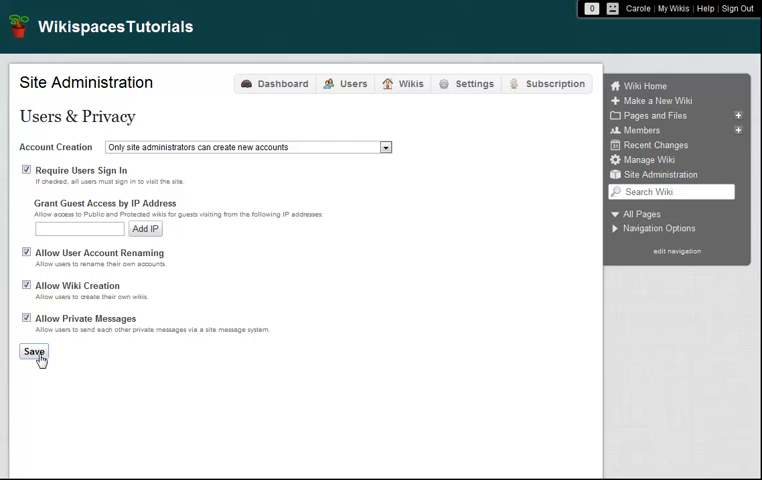
{"action": "left_click", "coordinate": [33, 352]}
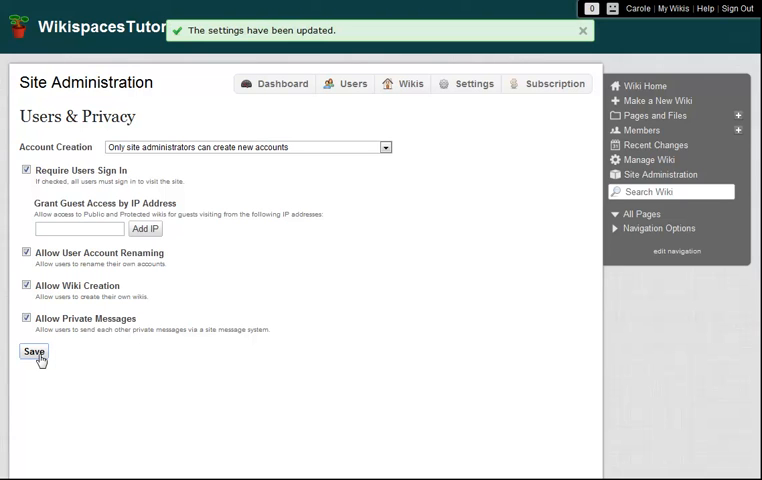